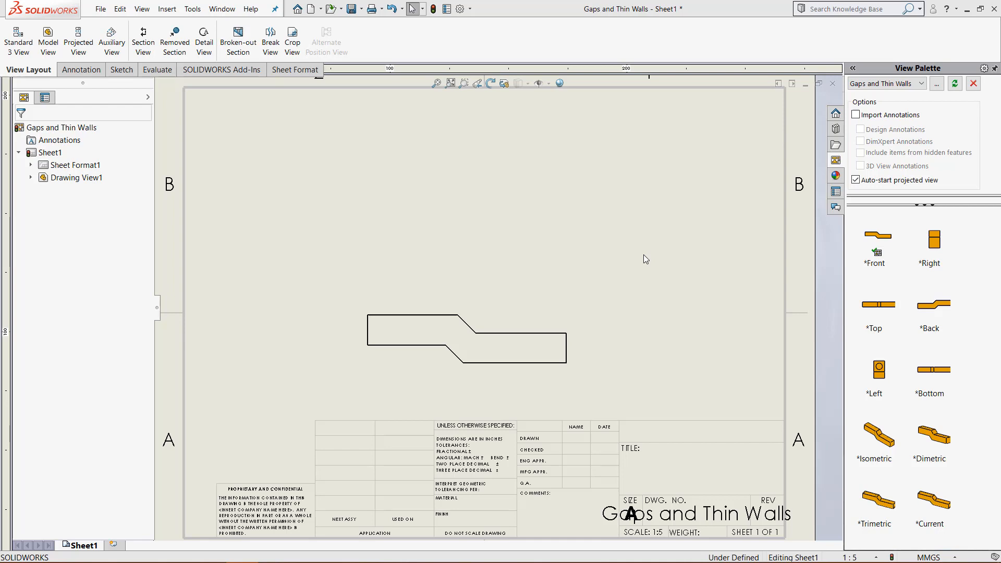
pyautogui.moveTo(644, 260)
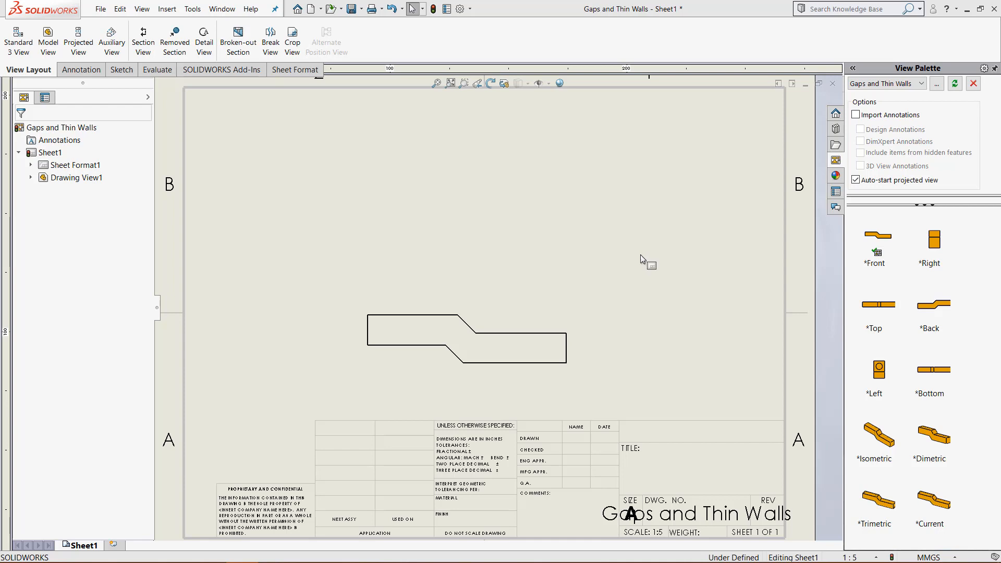
pyautogui.moveTo(654, 253)
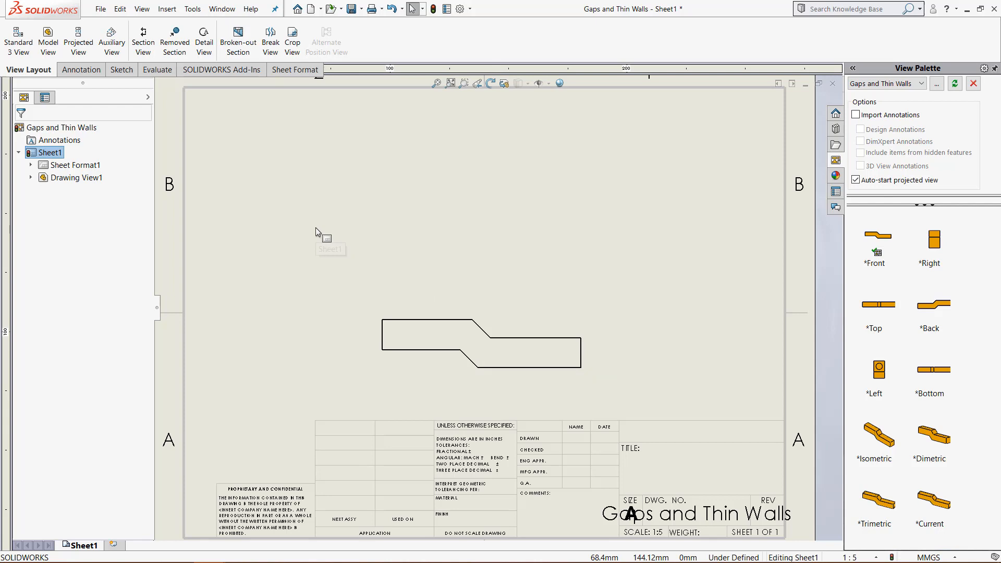
pyautogui.moveTo(317, 231)
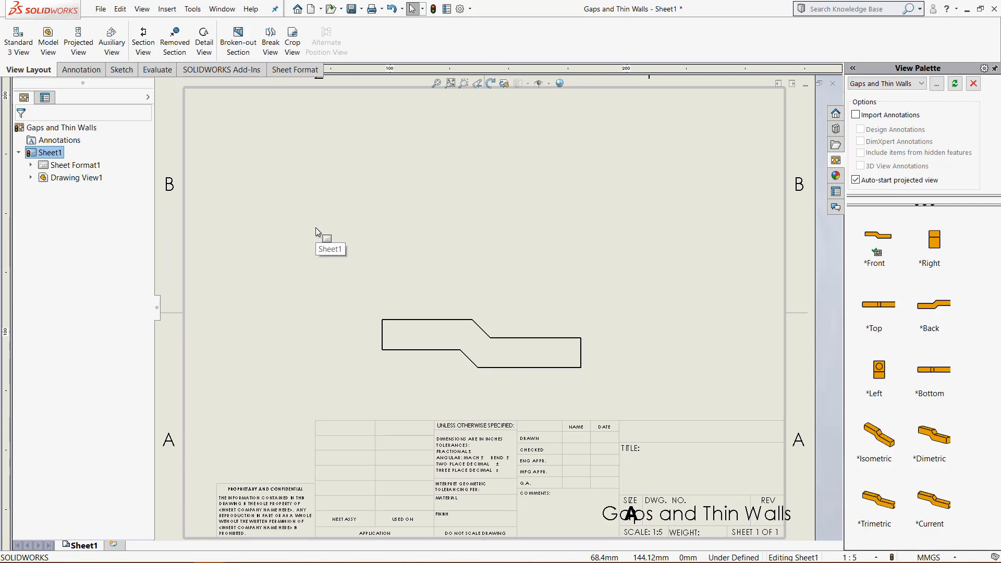
pyautogui.moveTo(322, 234)
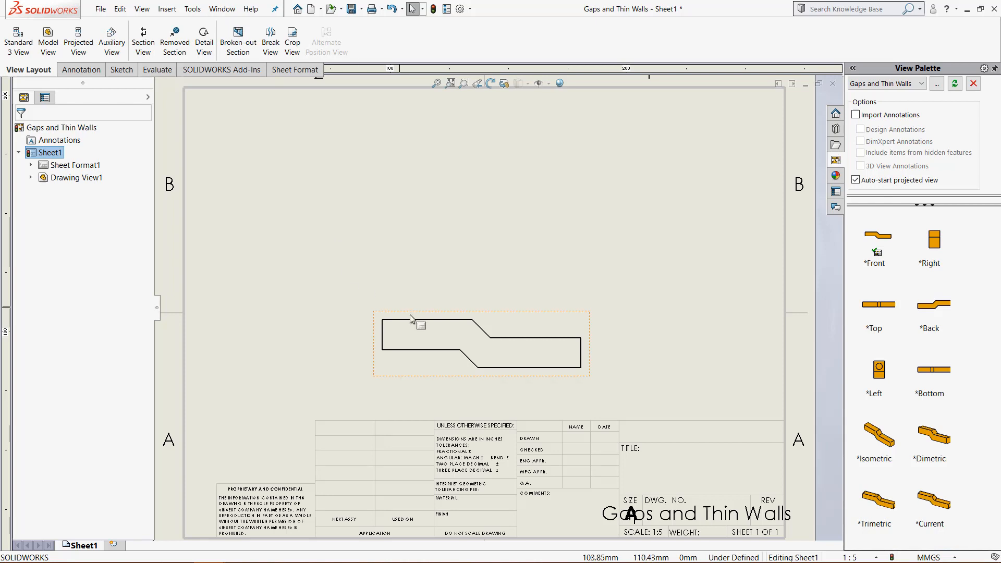
pyautogui.moveTo(436, 341)
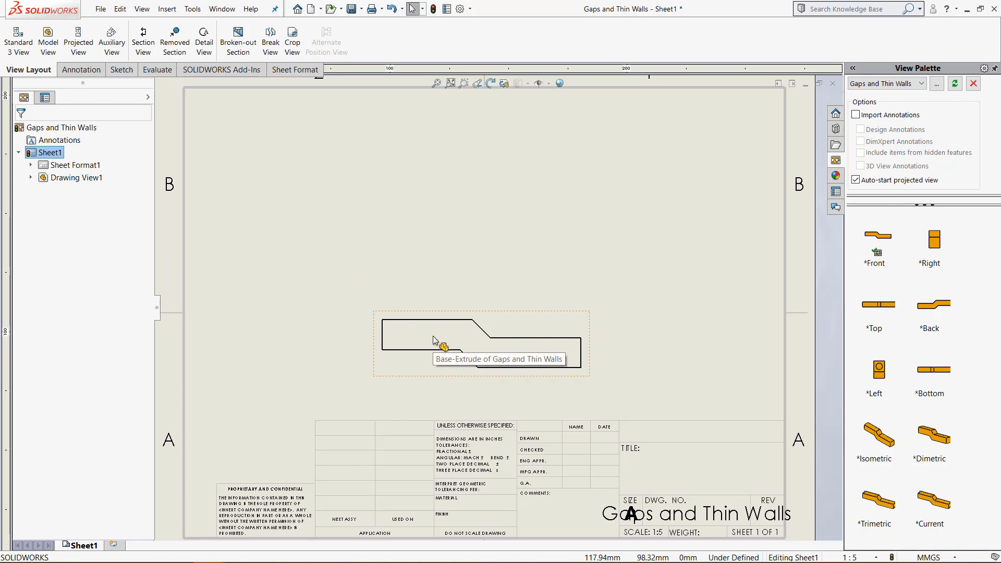
# Create auxiliary view C-C from the front view's angled edge, placed upper right
pyautogui.click(111, 37)
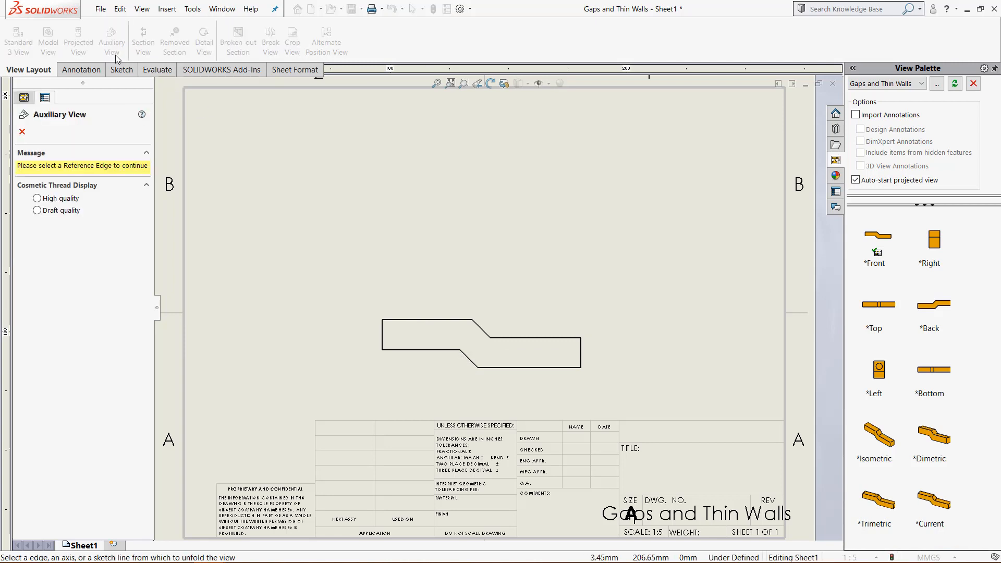
pyautogui.moveTo(134, 167)
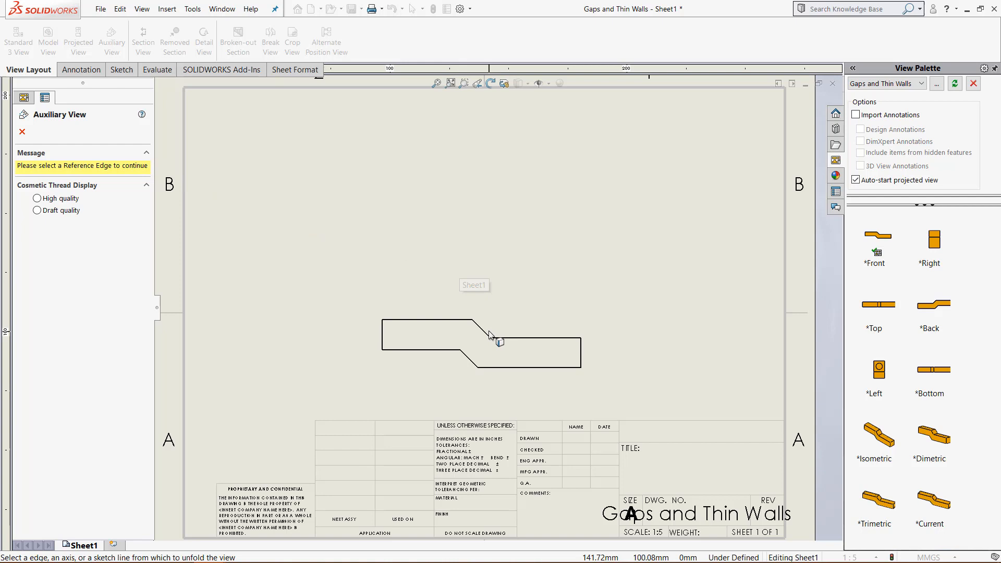
pyautogui.click(491, 333)
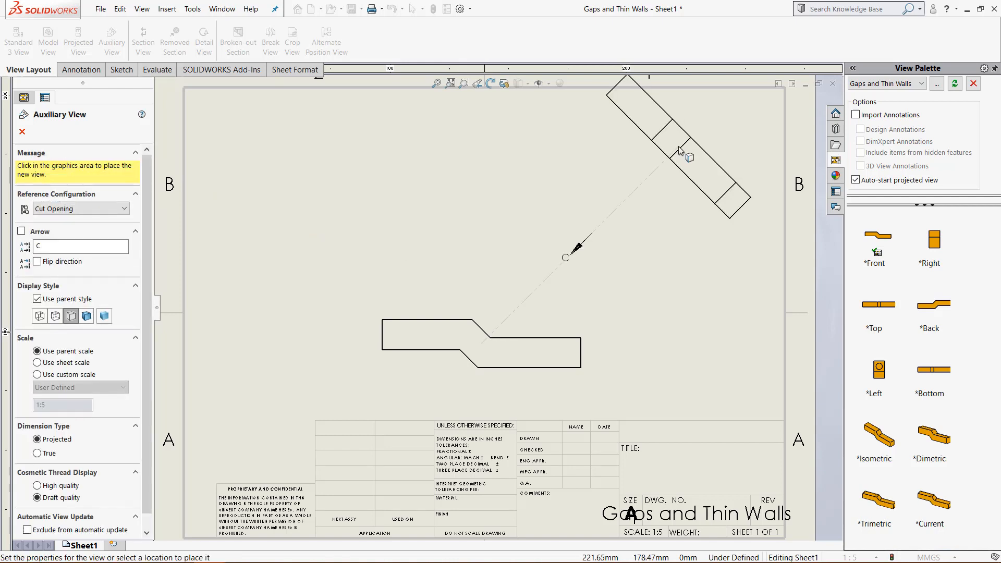
pyautogui.moveTo(638, 155)
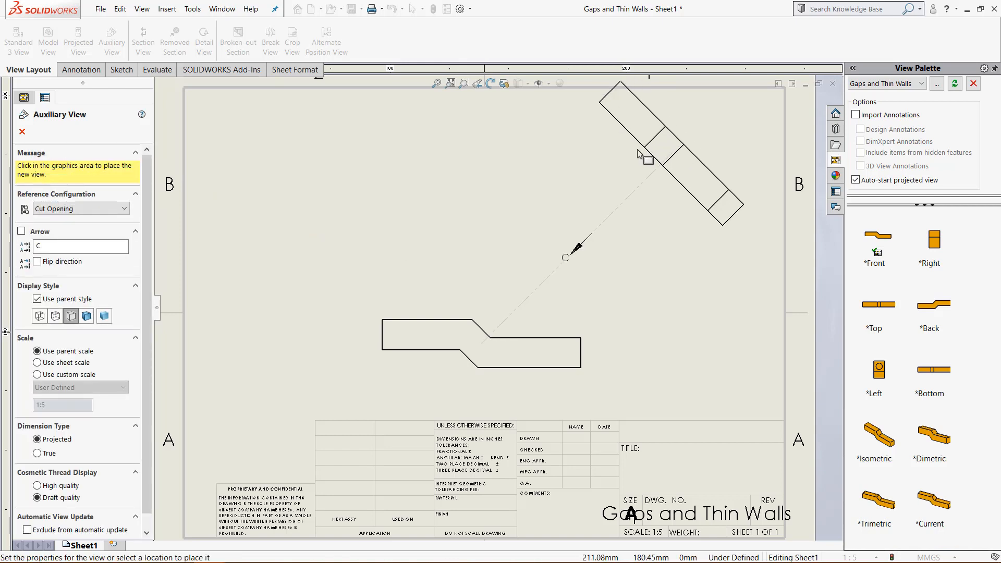
pyautogui.moveTo(617, 207)
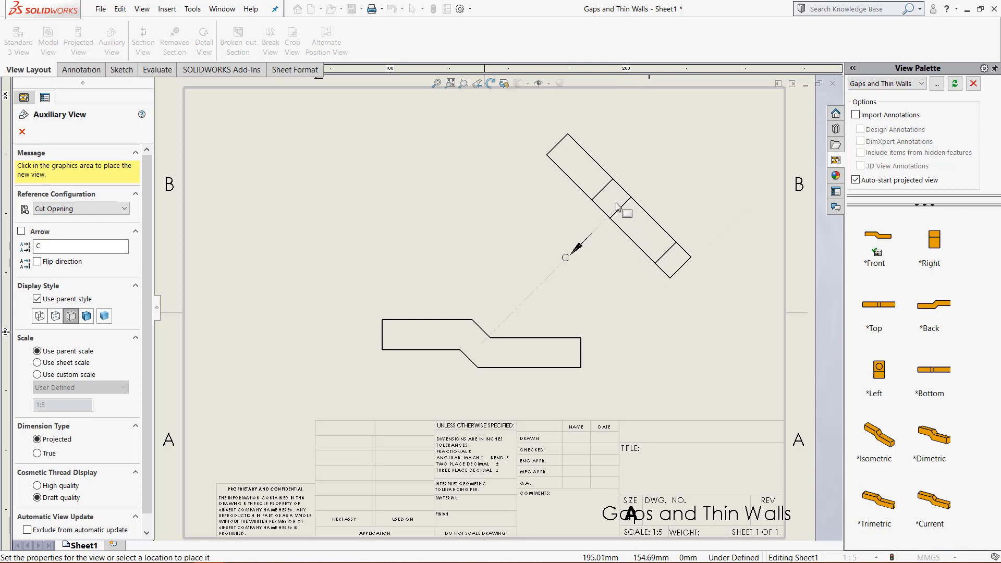
pyautogui.click(617, 211)
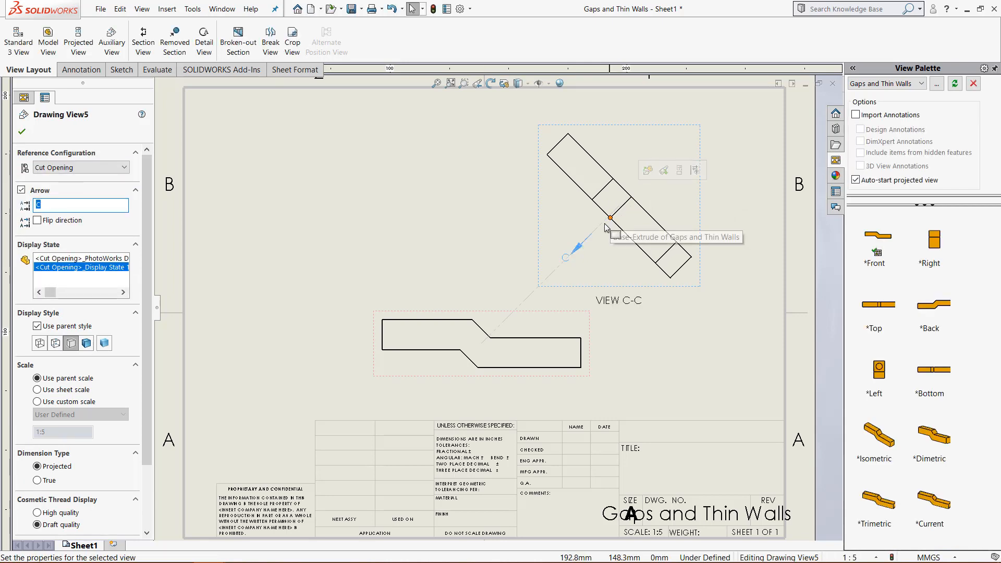
pyautogui.moveTo(634, 253)
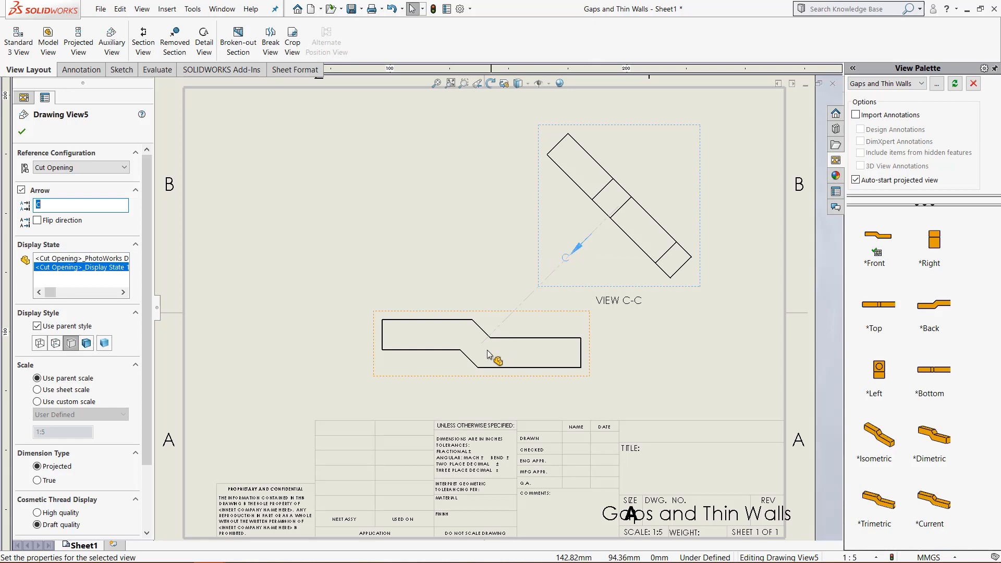
pyautogui.moveTo(529, 387)
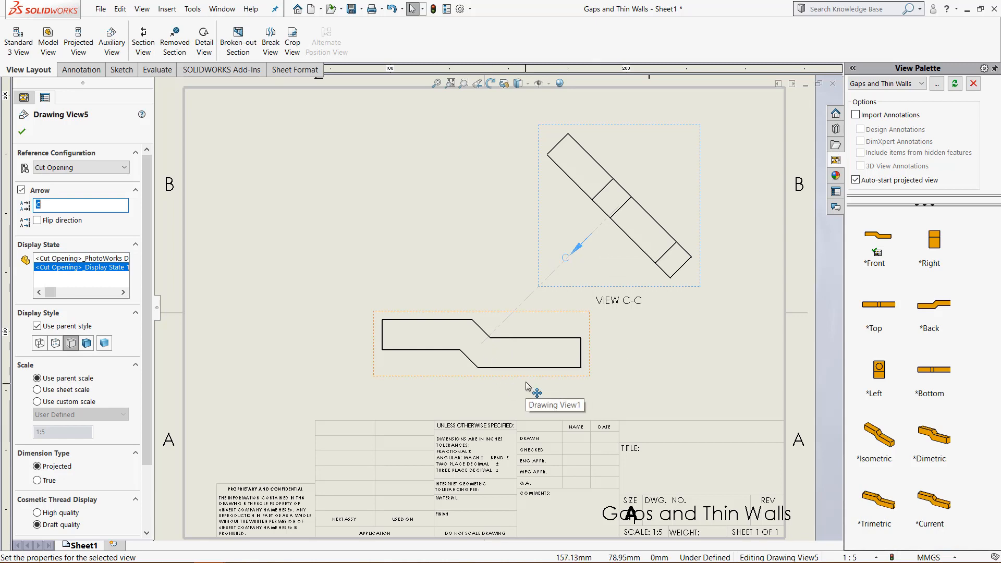
pyautogui.moveTo(414, 373)
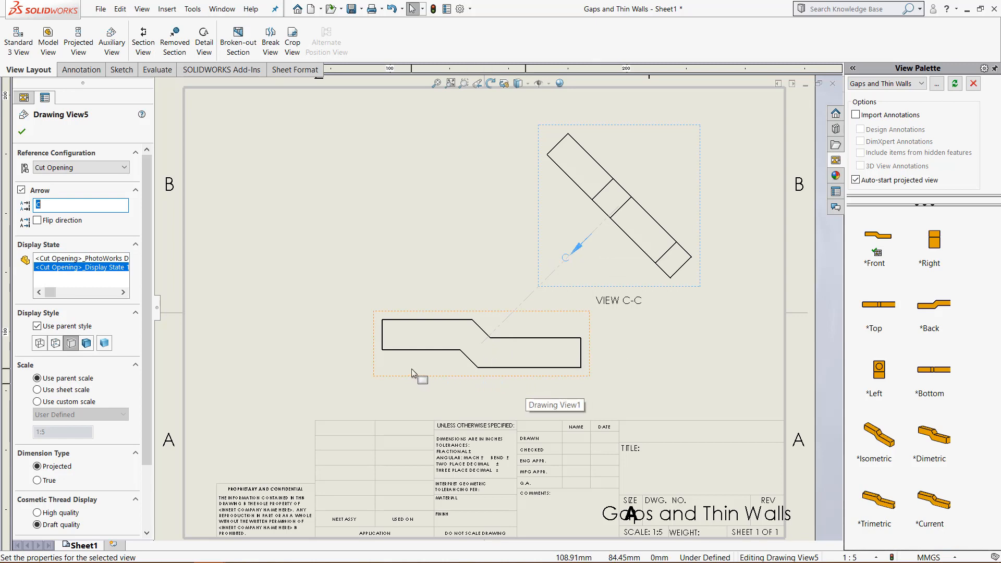
pyautogui.moveTo(570, 266)
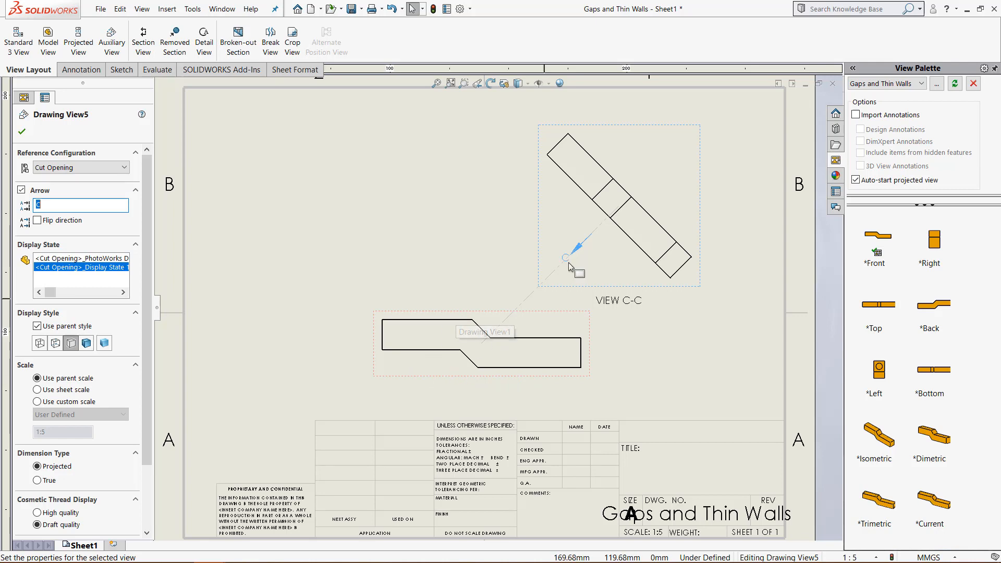
pyautogui.moveTo(592, 238)
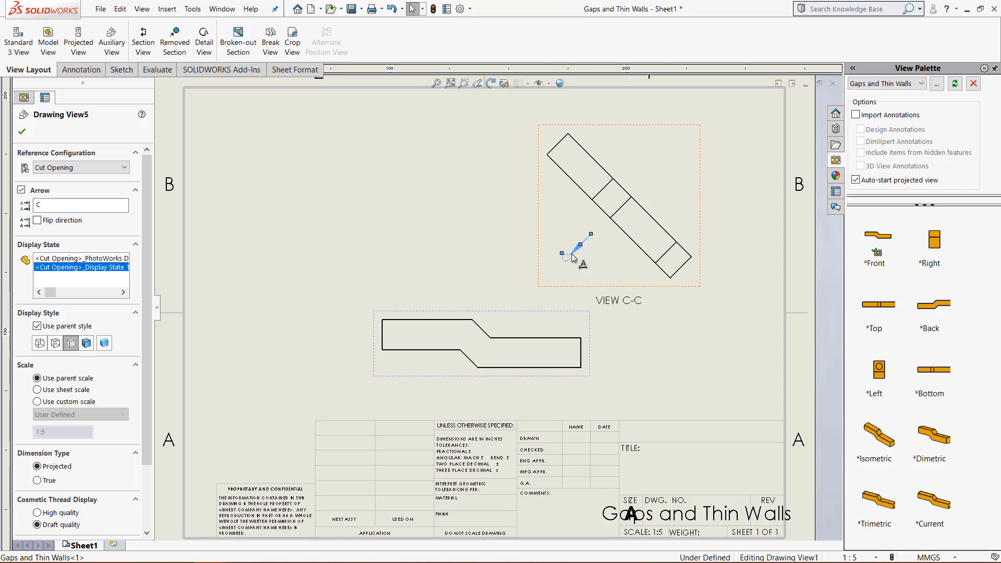
pyautogui.moveTo(523, 220)
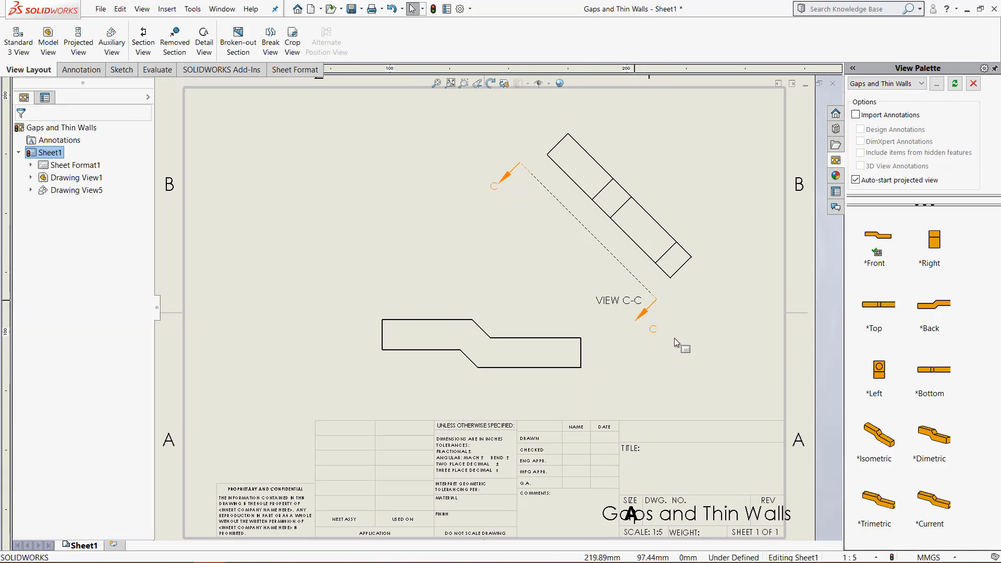
pyautogui.moveTo(517, 217)
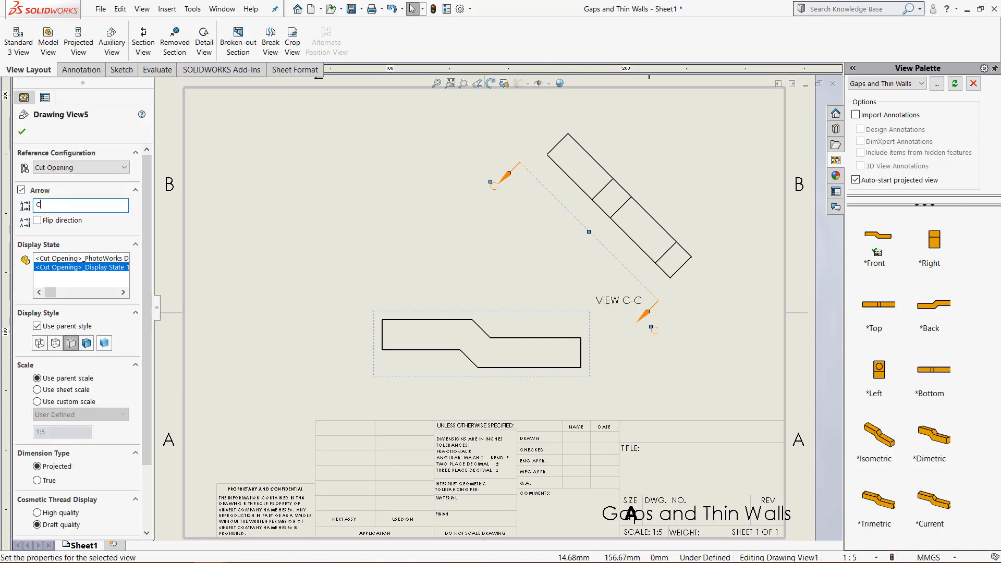
# Change the auxiliary view's arrow label from C to A and adjust its display style
pyautogui.click(22, 132)
pyautogui.write('A')
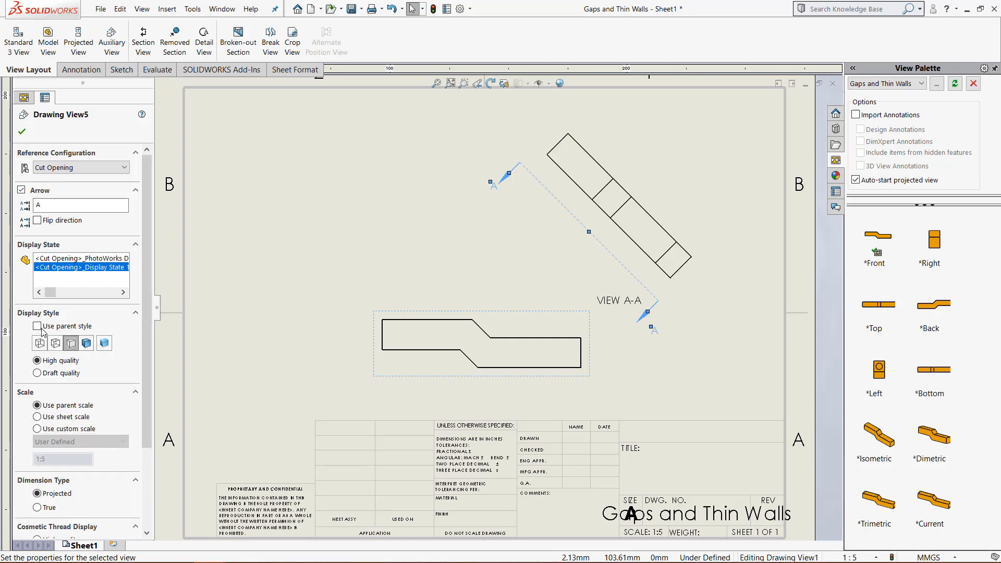
pyautogui.click(37, 326)
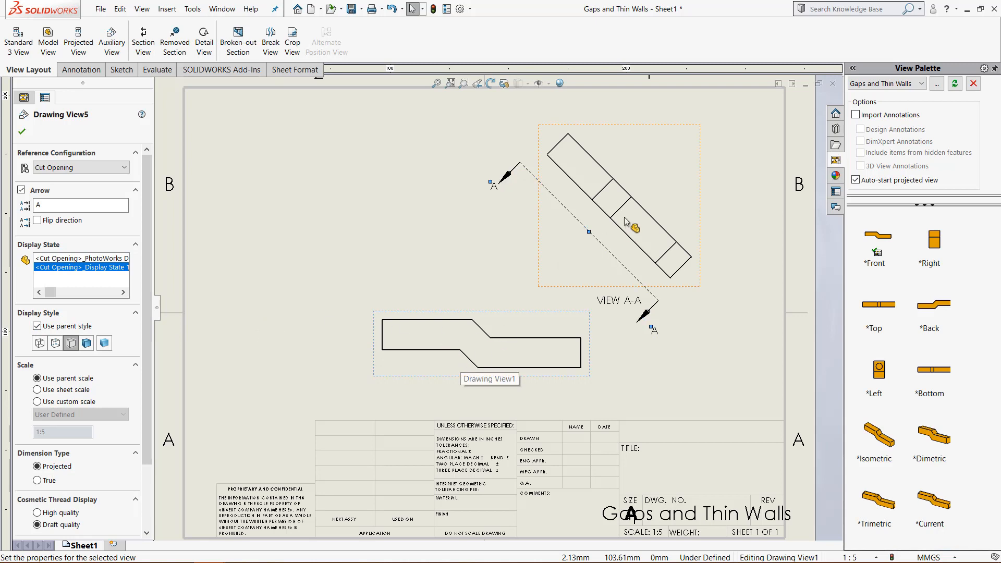
pyautogui.moveTo(585, 249)
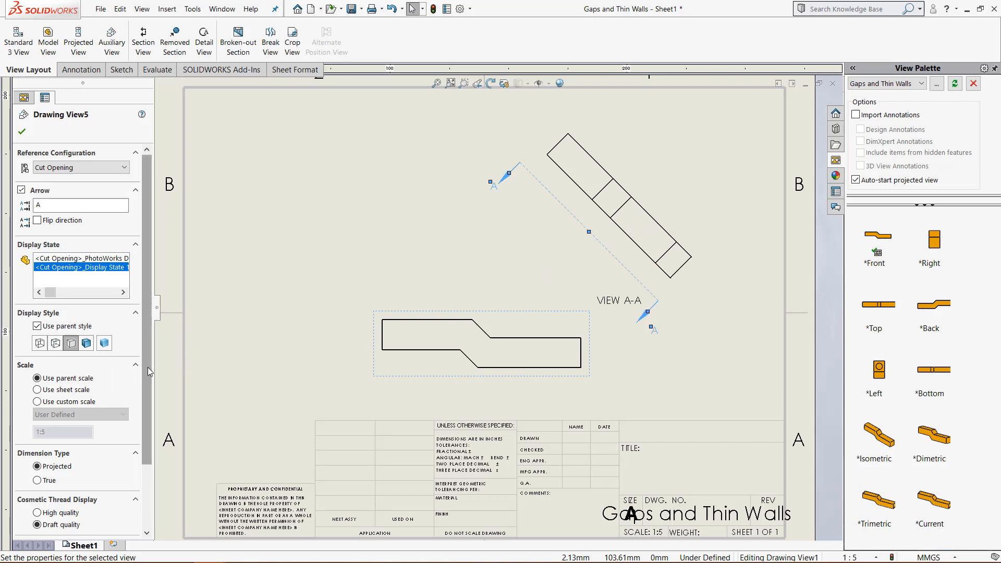
pyautogui.scroll(-3)
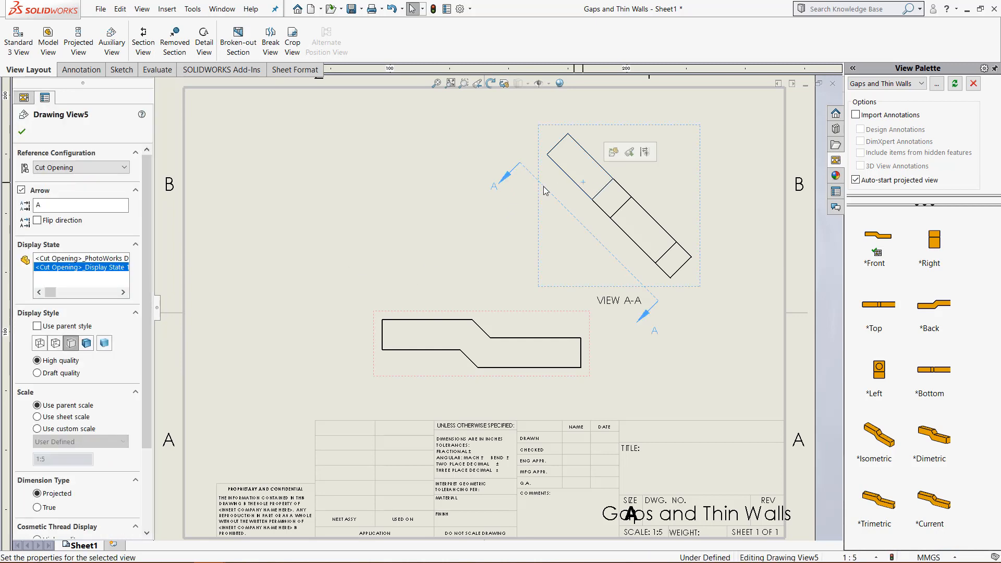
pyautogui.moveTo(45, 232)
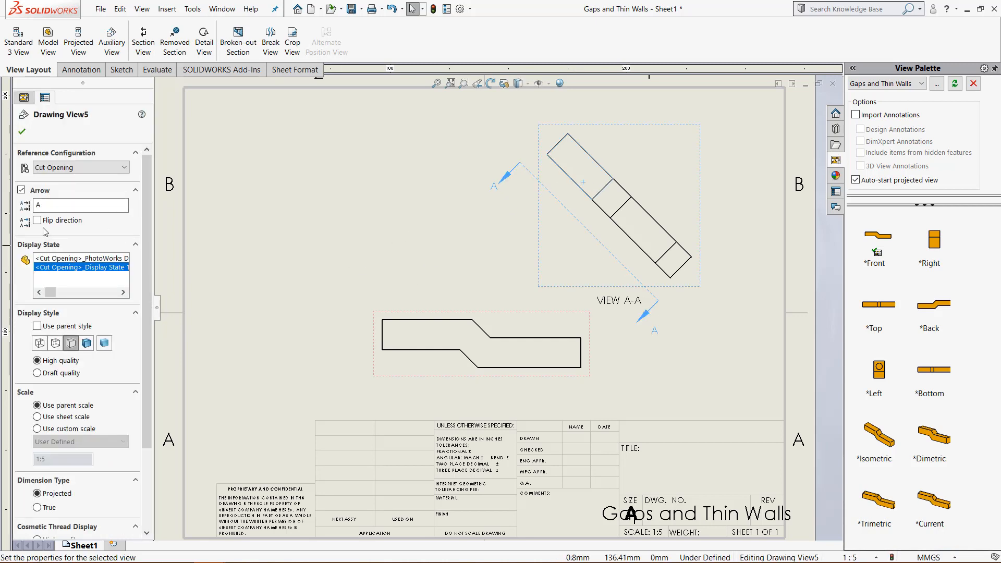
# Check Flip direction so view A-A looks from the end with the hole
pyautogui.click(37, 220)
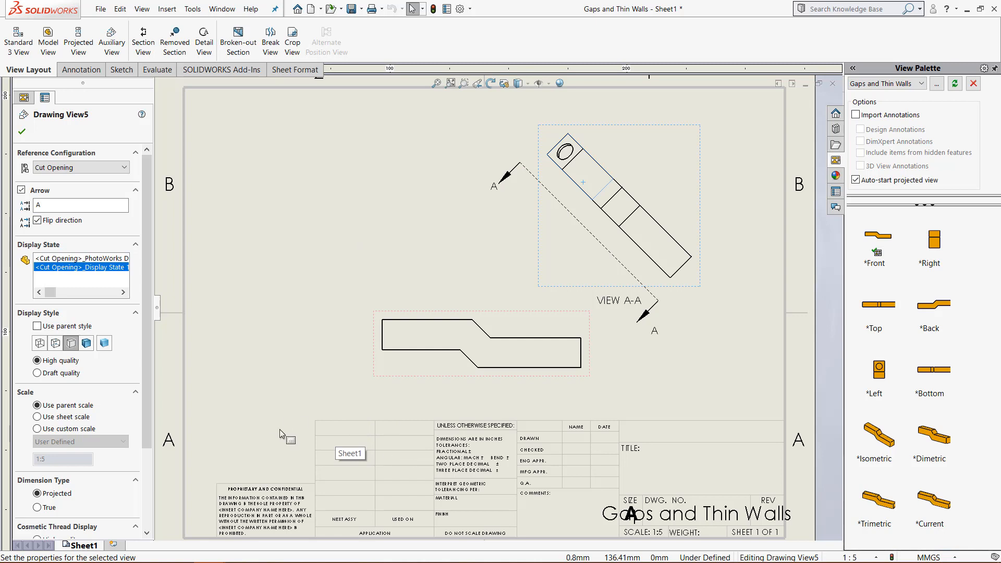
pyautogui.moveTo(726, 410)
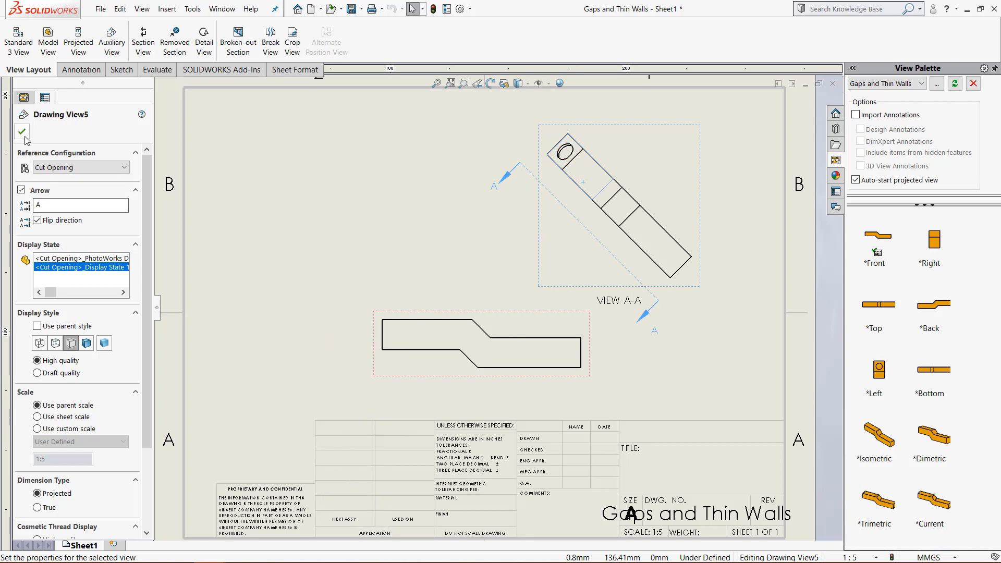
# Close the Drawing View5 PropertyManager, select the relocated A arrows, then deselect them
pyautogui.click(22, 131)
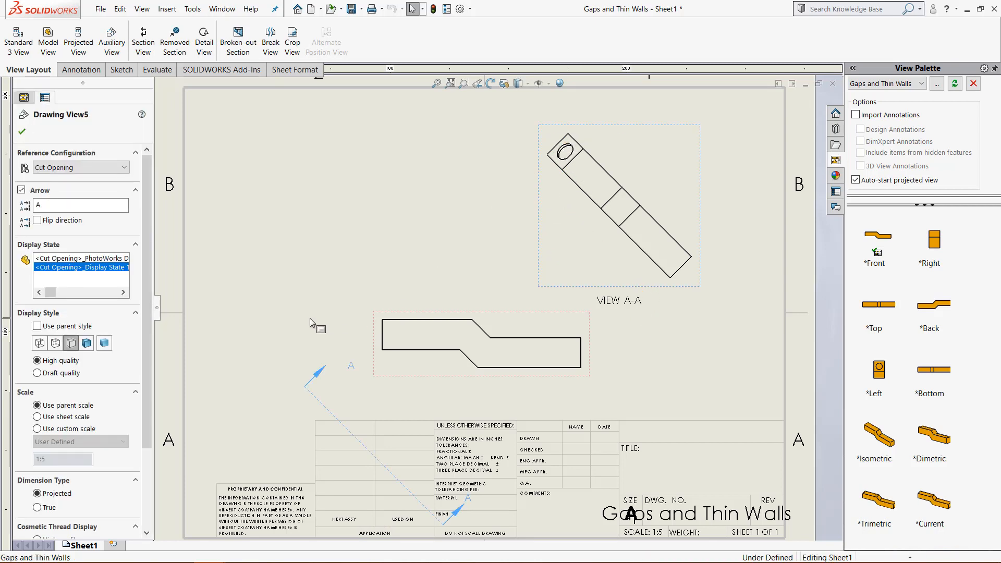
pyautogui.click(21, 132)
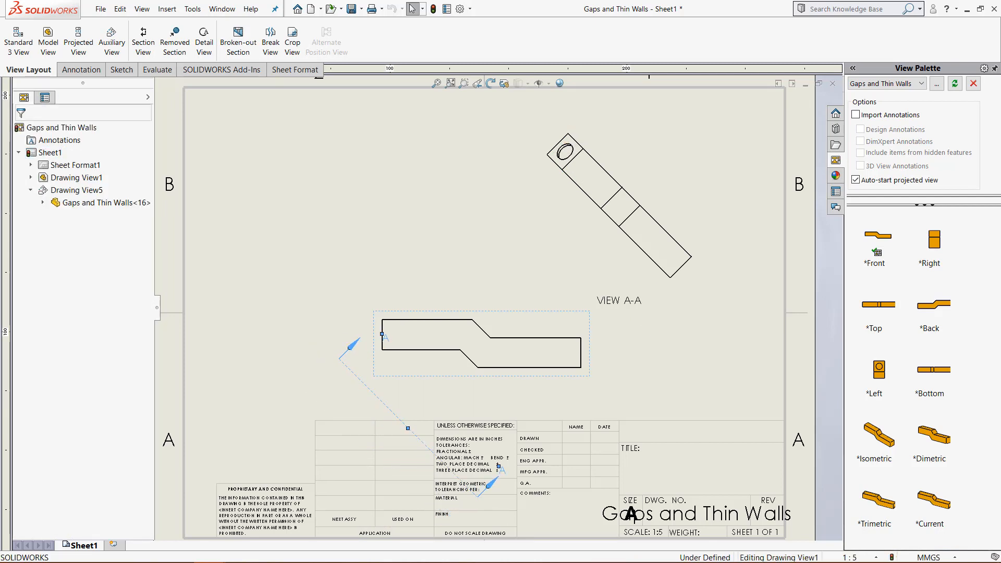
pyautogui.click(313, 375)
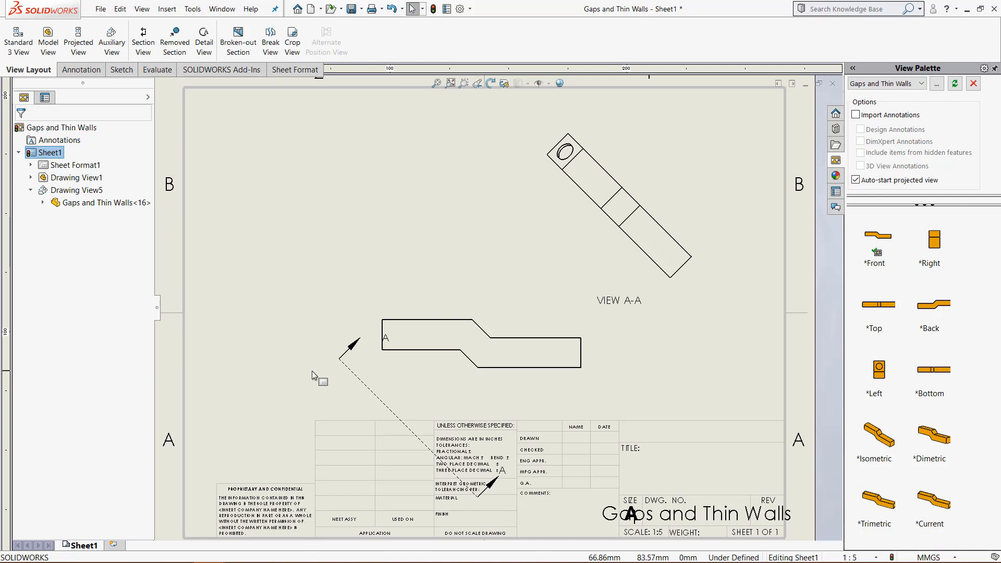